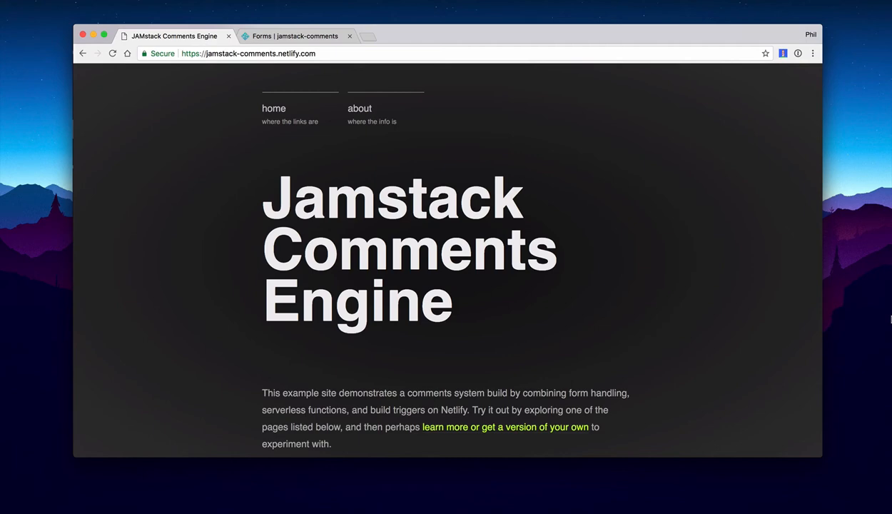
mouse_move(874, 320)
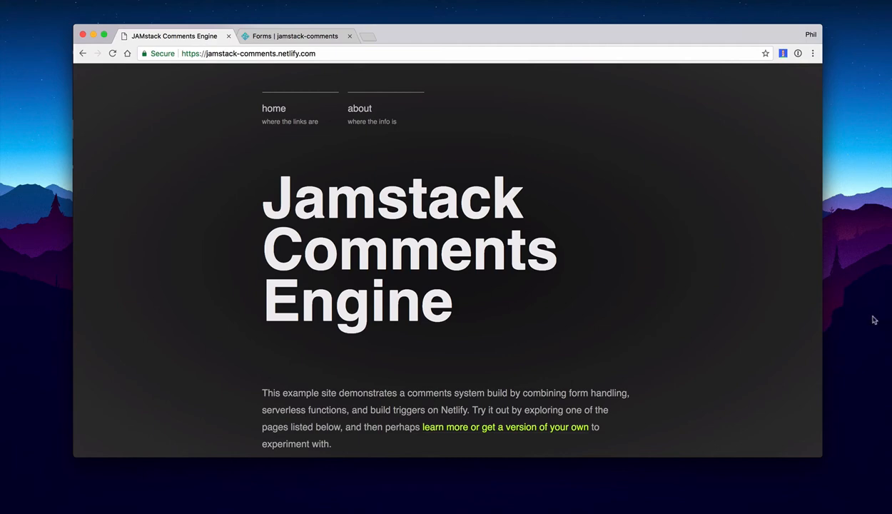
mouse_move(756, 260)
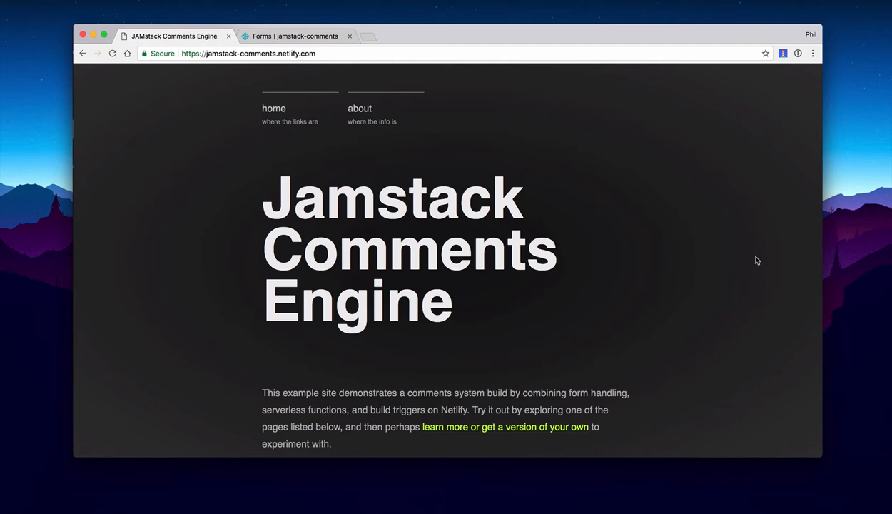
mouse_move(478, 103)
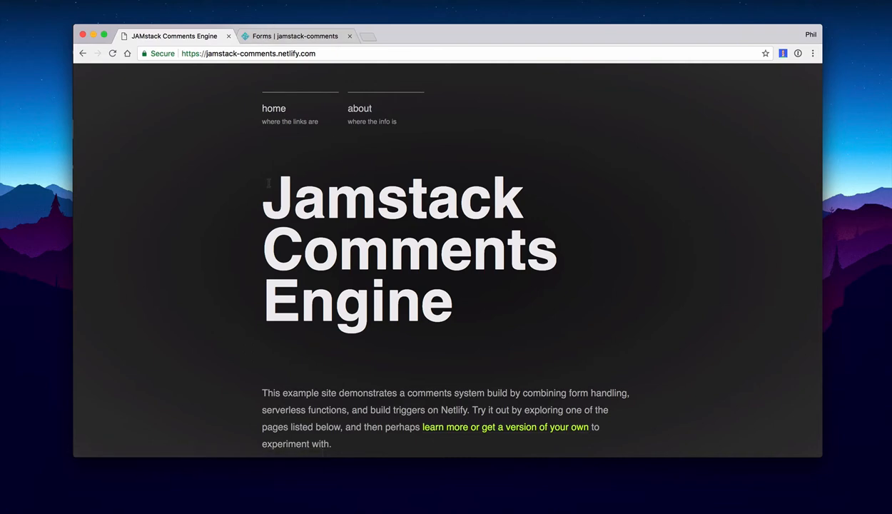
Go to the 'No performance bottlenecks' post and bring its comments and Leave a comment form into view
scroll(down, 3)
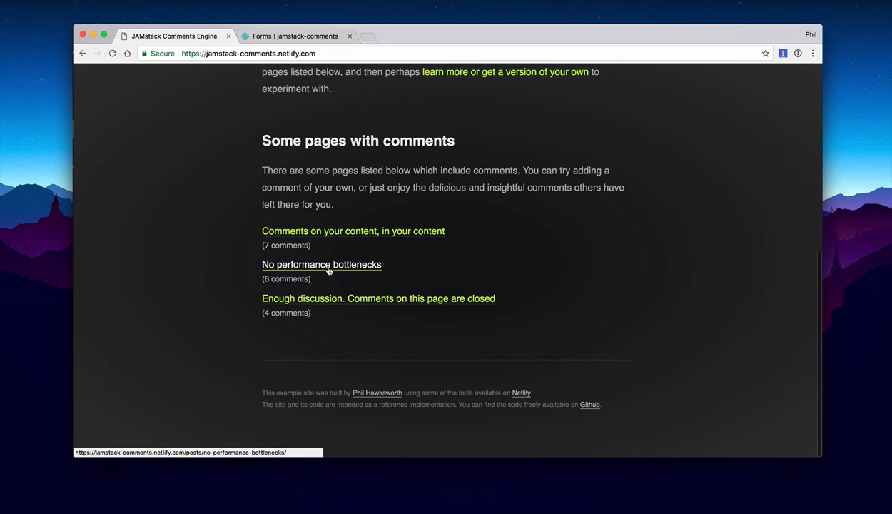
click(321, 264)
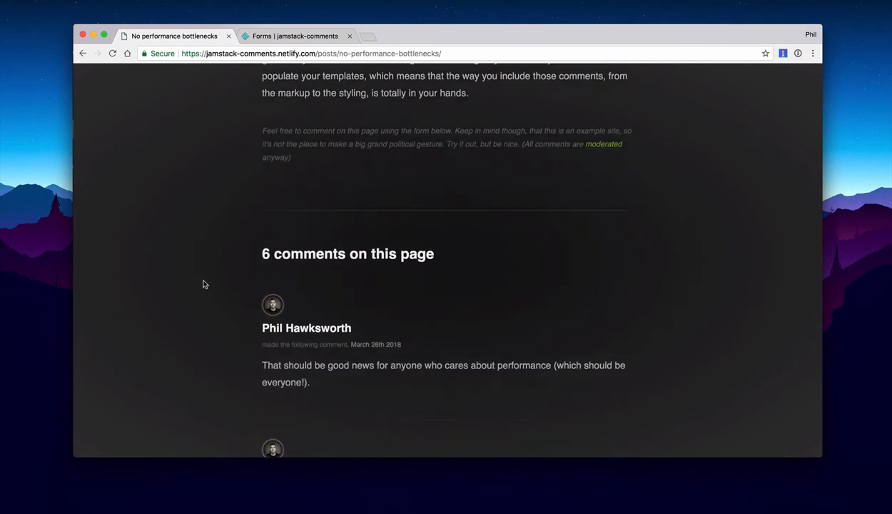
scroll(down, 3)
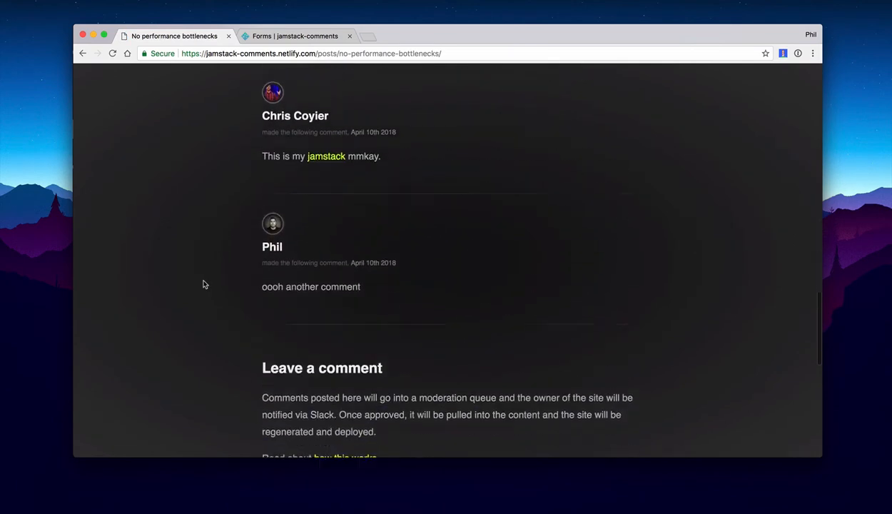
scroll(down, 3)
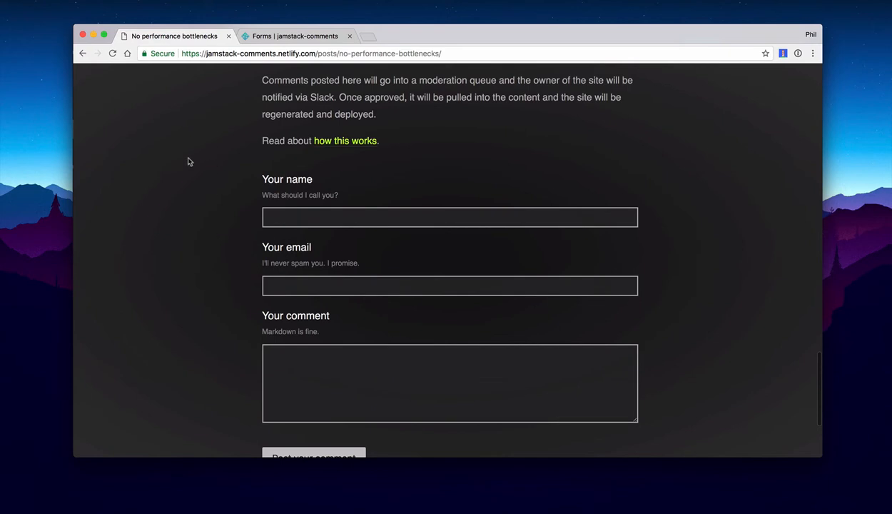
Show the Netlify Forms page for jamstack-comments with approved-comments at 25 and comments-queue at 0
click(296, 35)
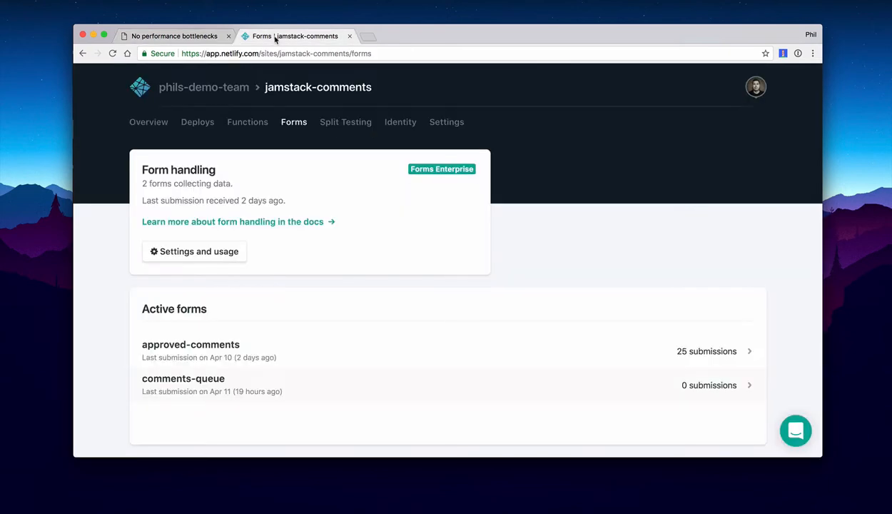
mouse_move(495, 117)
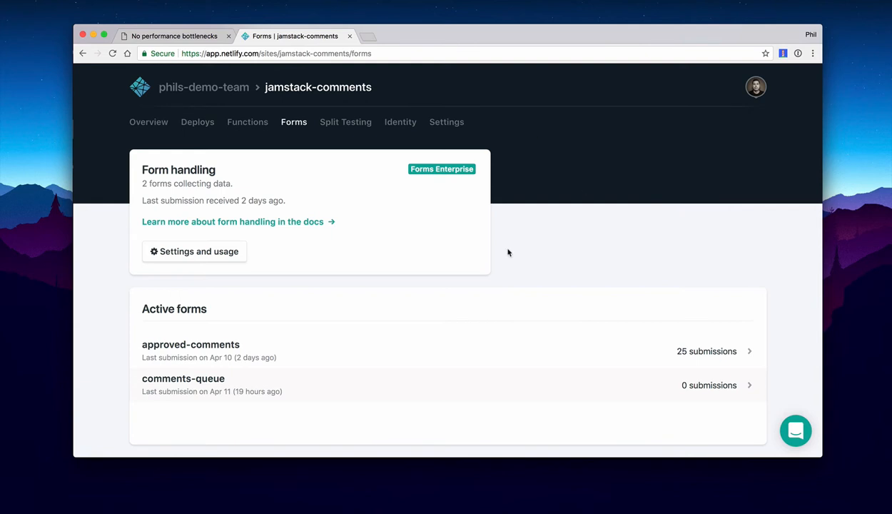
mouse_move(344, 328)
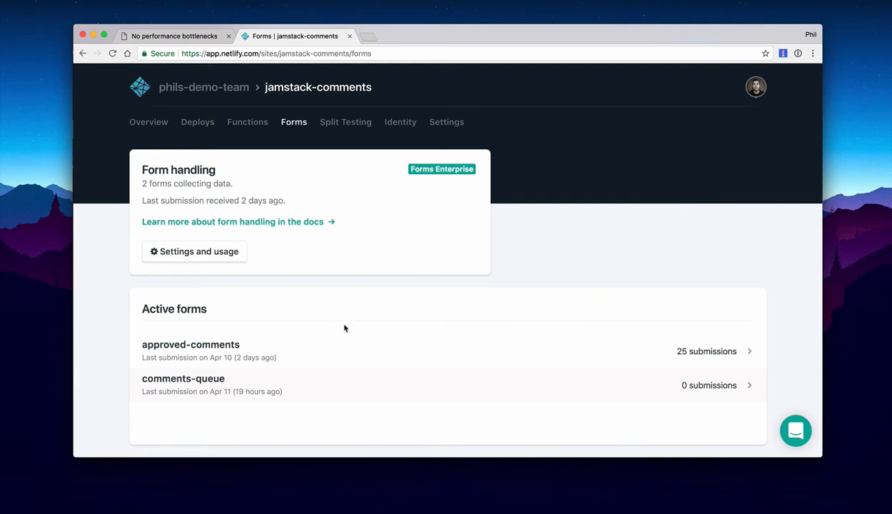
mouse_move(279, 386)
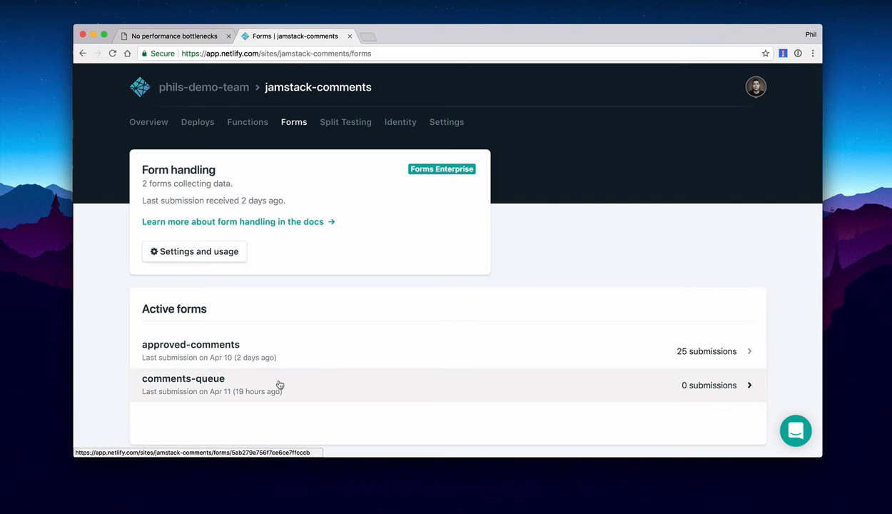
mouse_move(341, 389)
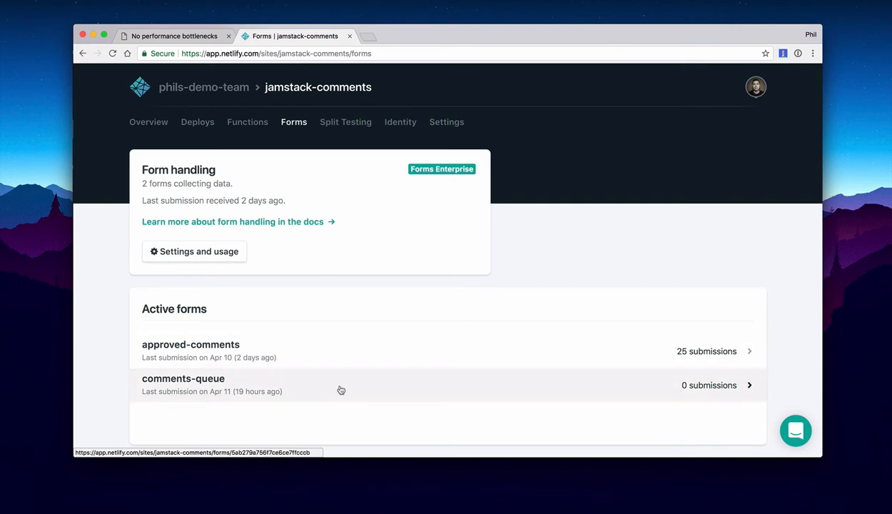
mouse_move(395, 367)
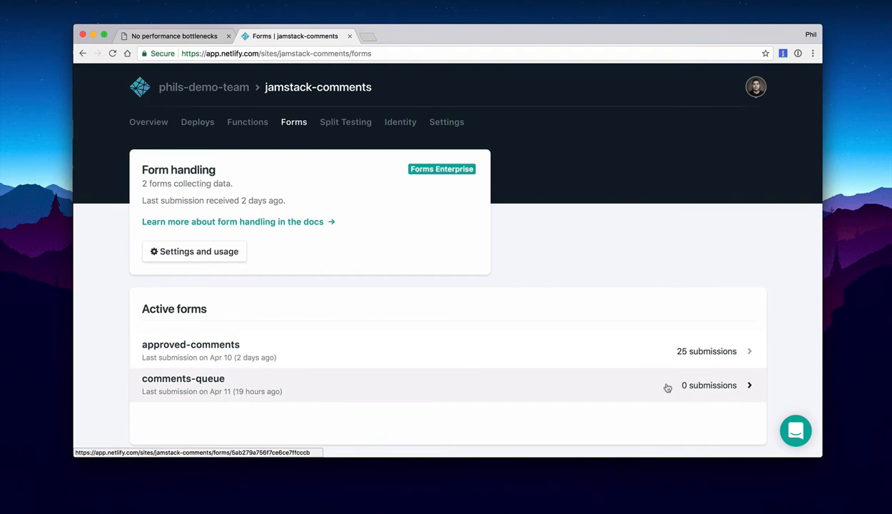
mouse_move(463, 391)
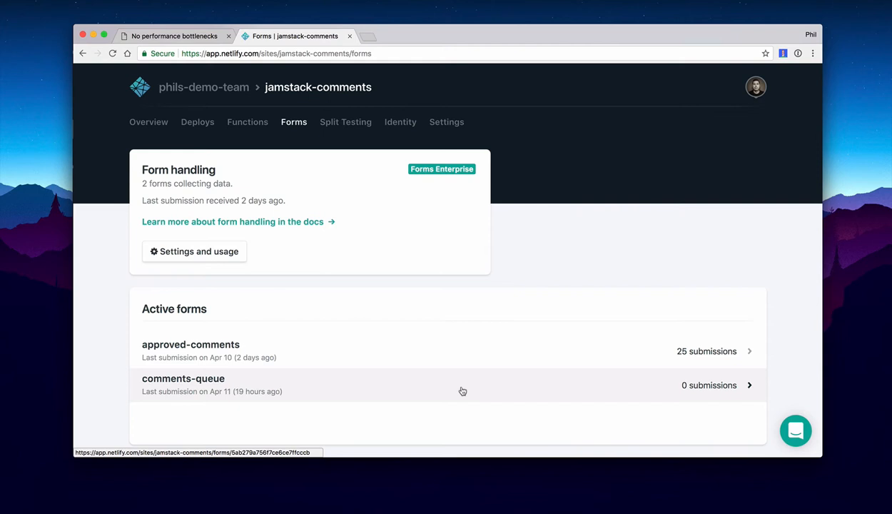
mouse_move(421, 390)
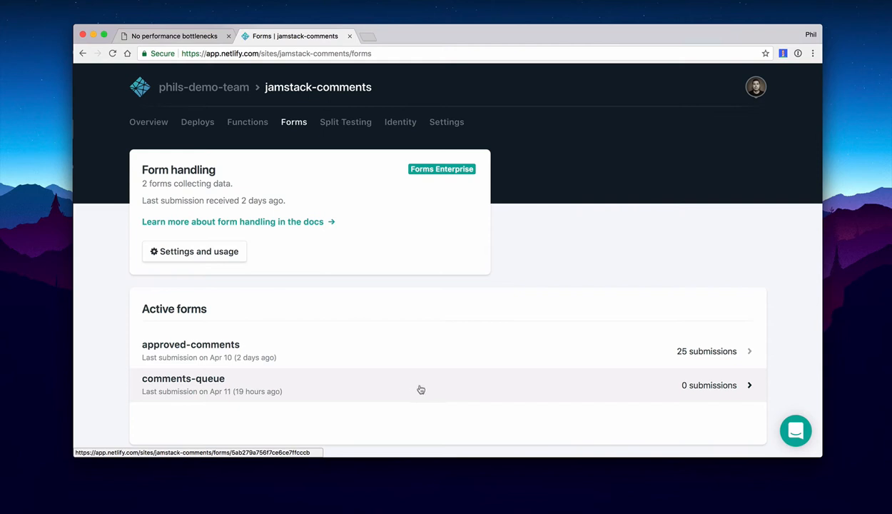
mouse_move(433, 360)
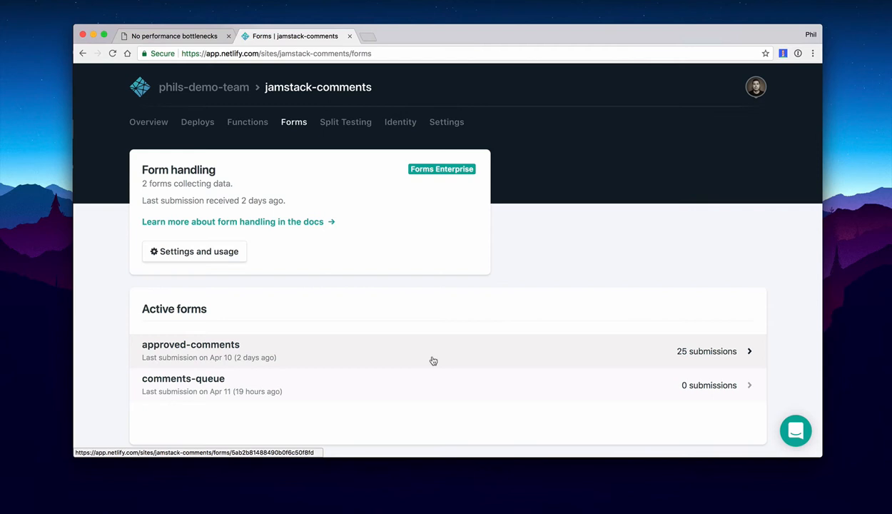
mouse_move(375, 356)
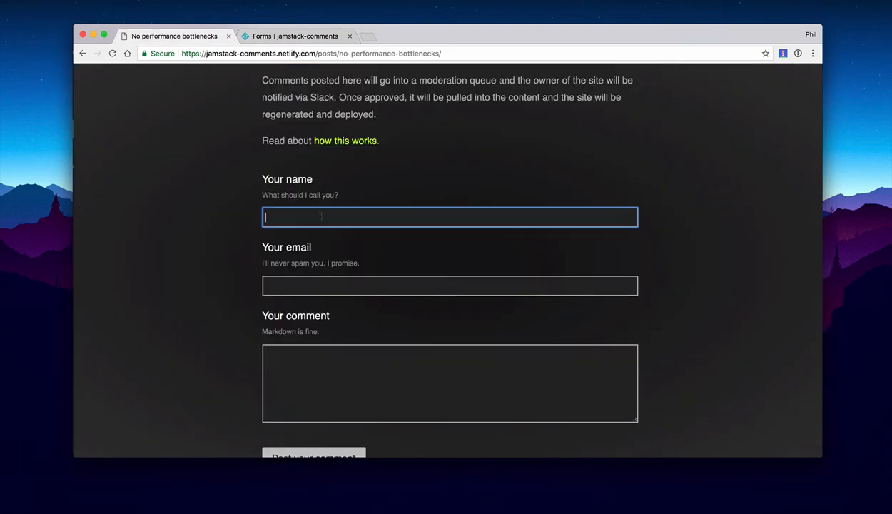
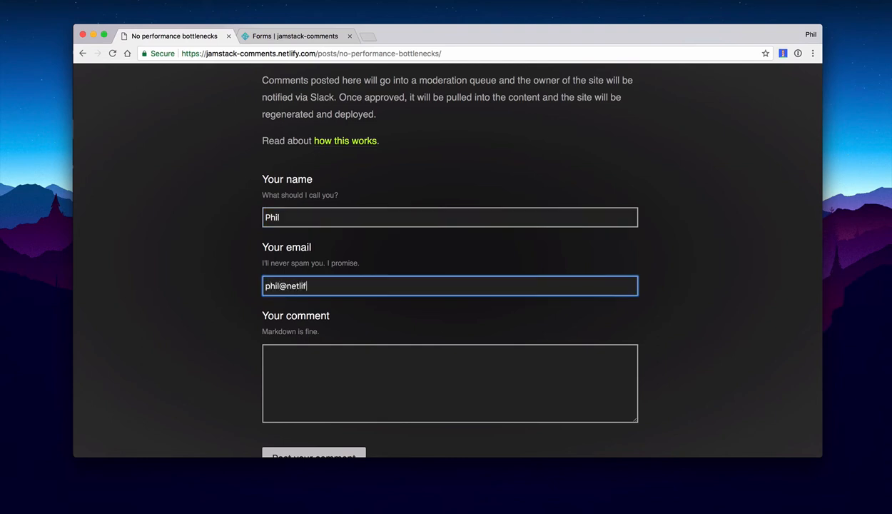
click(450, 383)
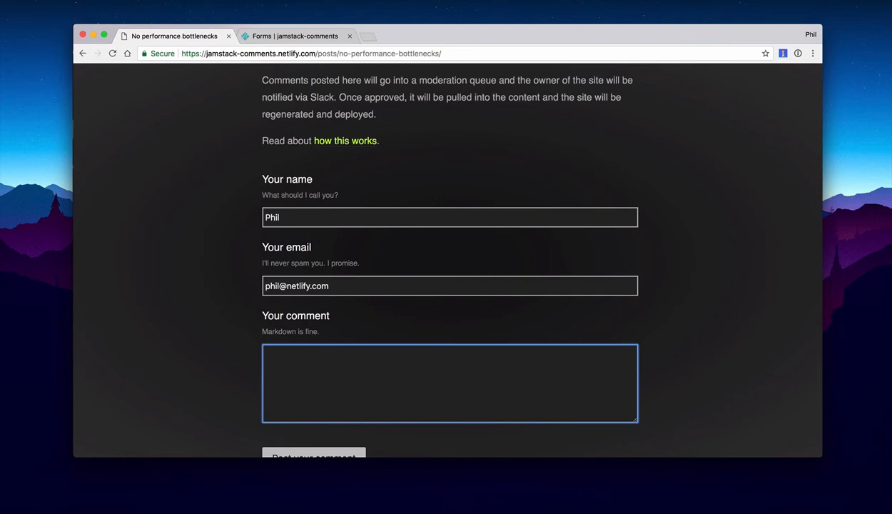
text(It's nice when comments don't have to be loaded via JavaScript from a third party service far, far away.)
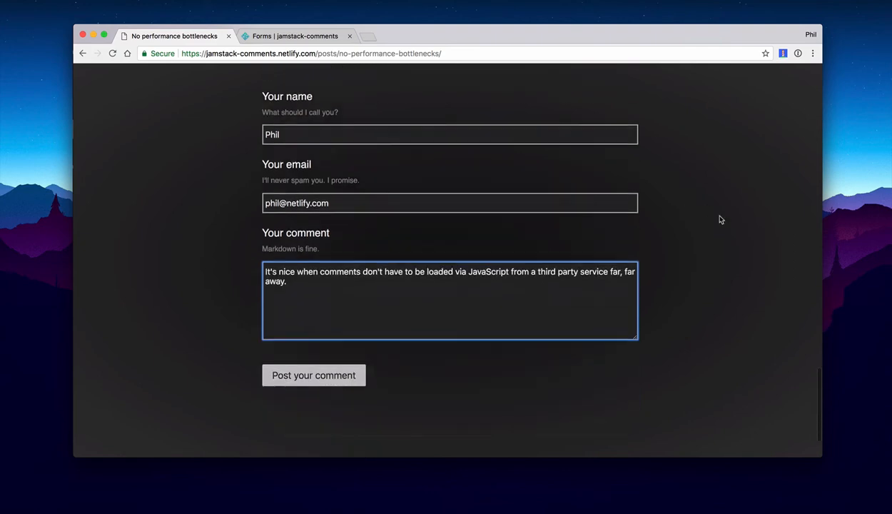
click(313, 375)
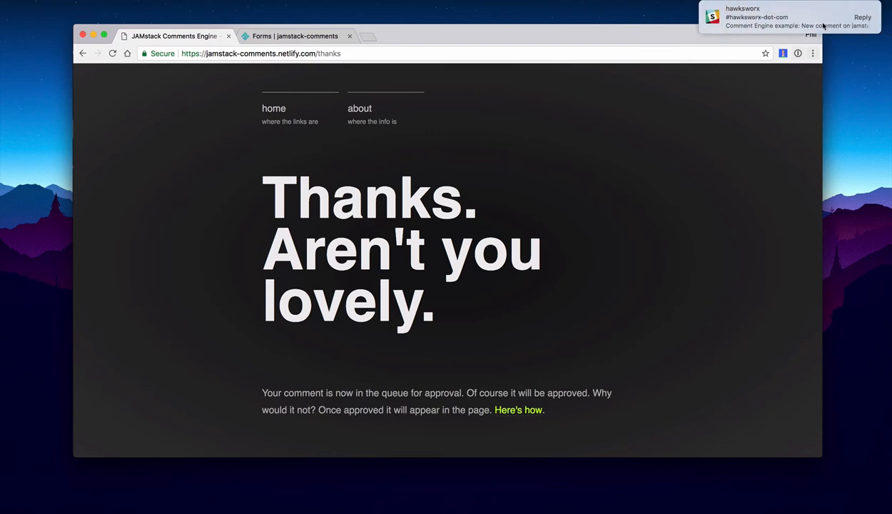
View the new-comment moderation message in Slack
click(789, 17)
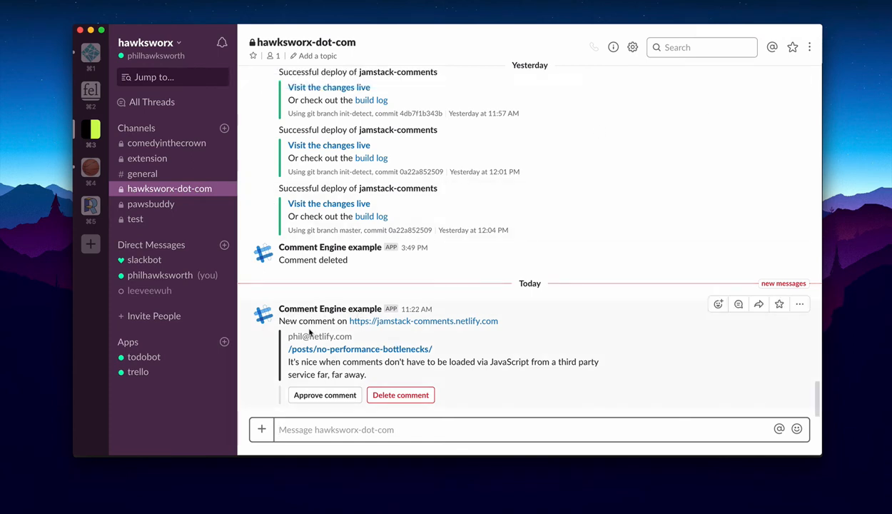
mouse_move(381, 349)
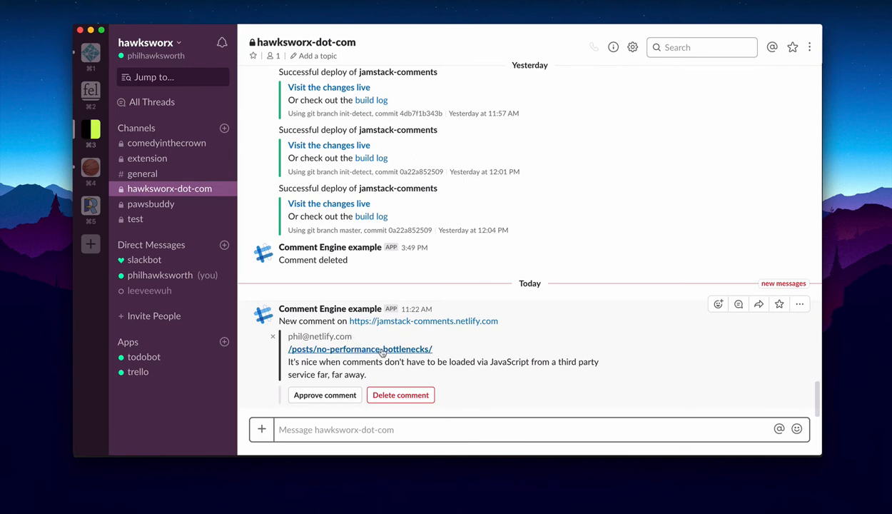
mouse_move(349, 366)
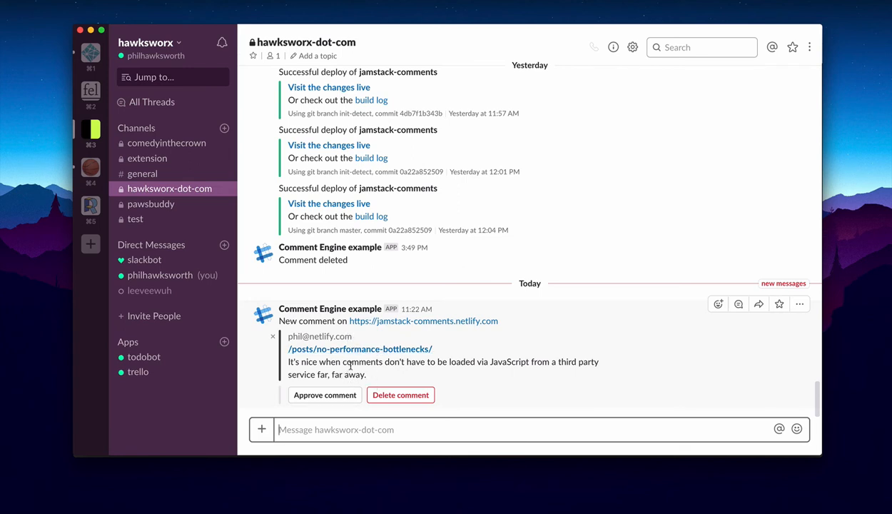
mouse_move(381, 406)
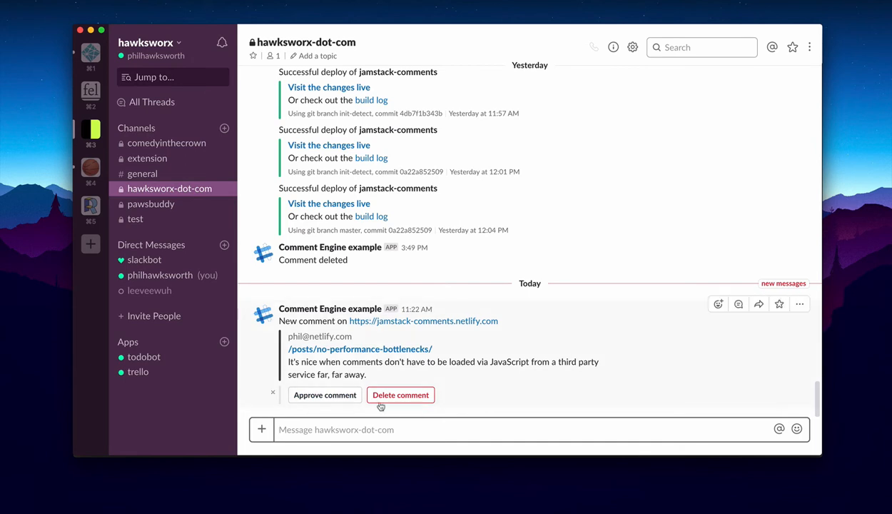
mouse_move(400, 262)
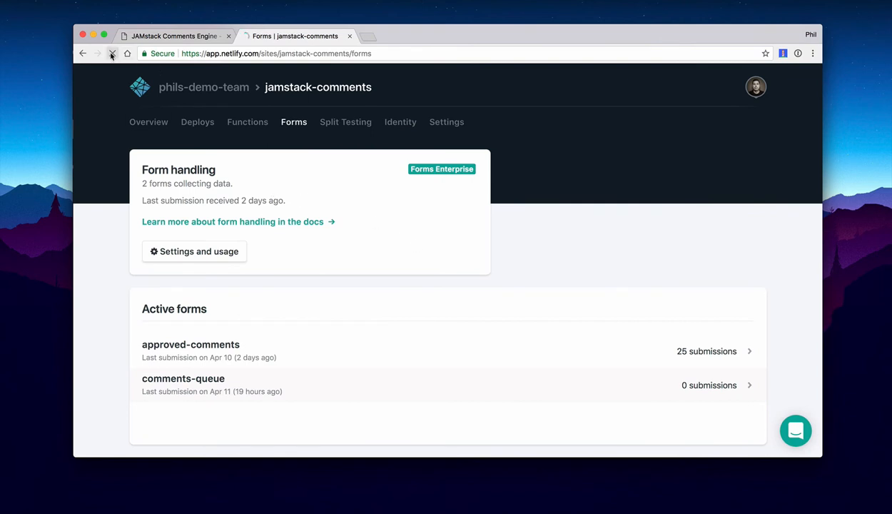
Refresh the Netlify Forms overview so comments-queue shows 1 new submission
click(112, 54)
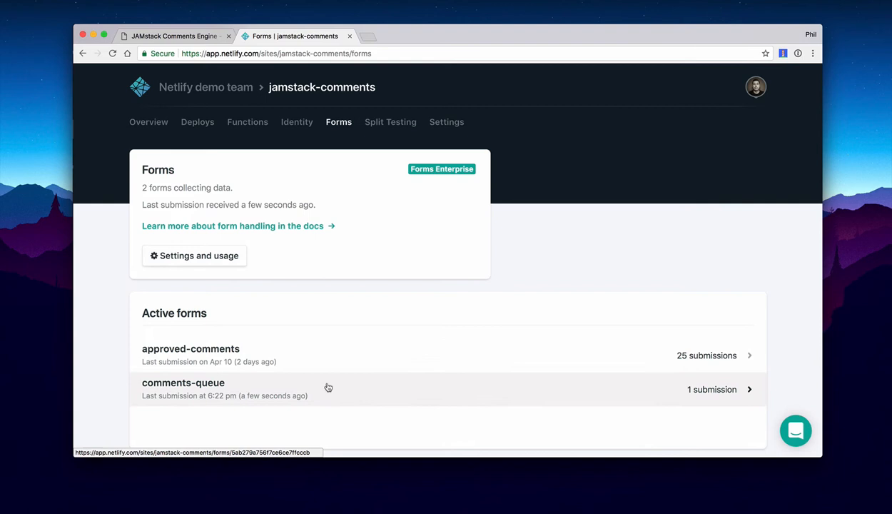
mouse_move(255, 394)
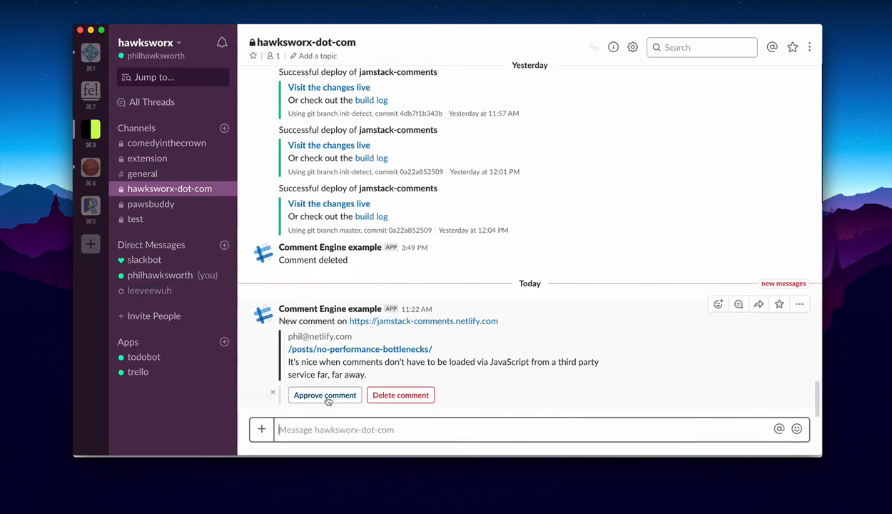
Approve the new comment in Slack and return to Google Chrome
click(324, 395)
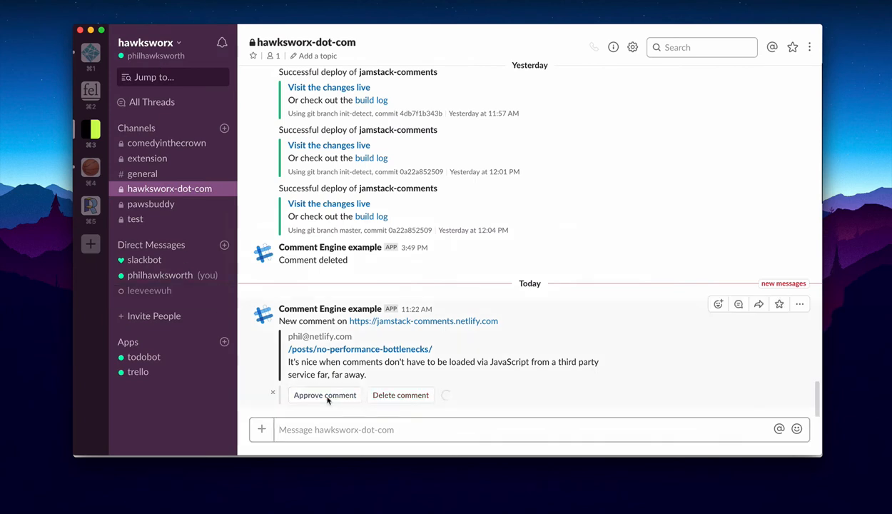
click(325, 395)
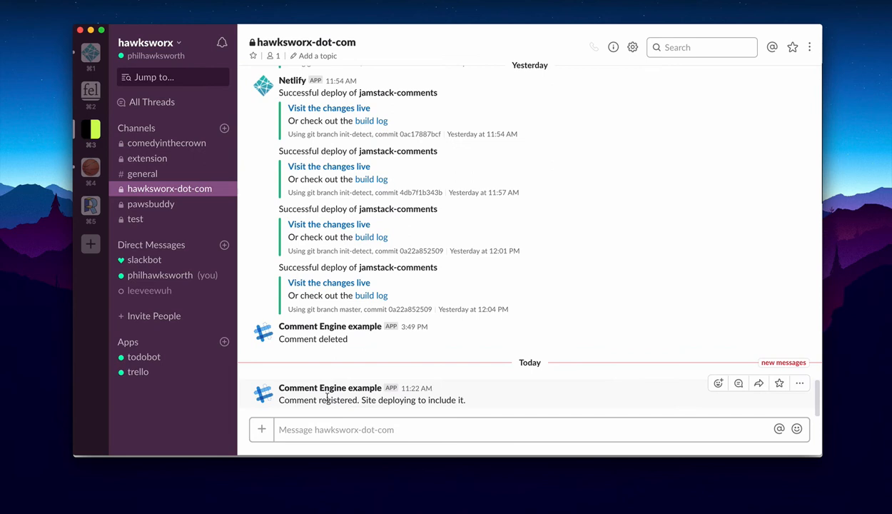
mouse_move(515, 411)
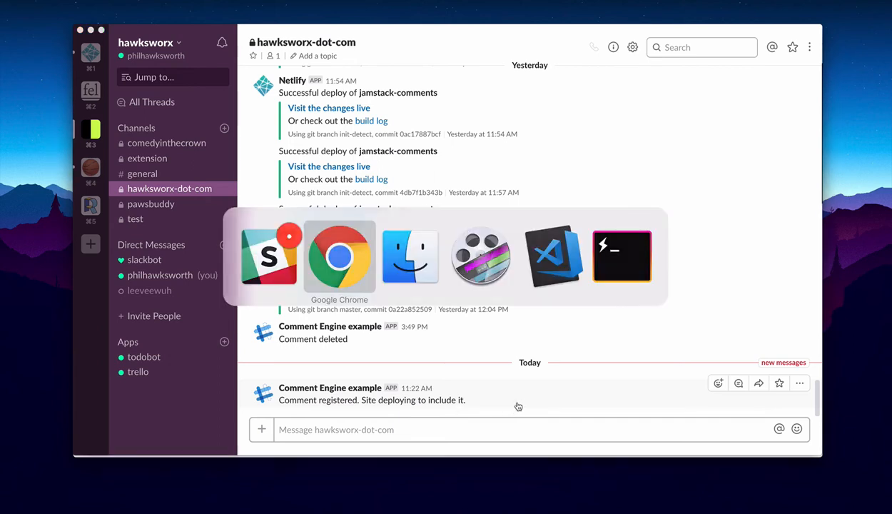
click(339, 255)
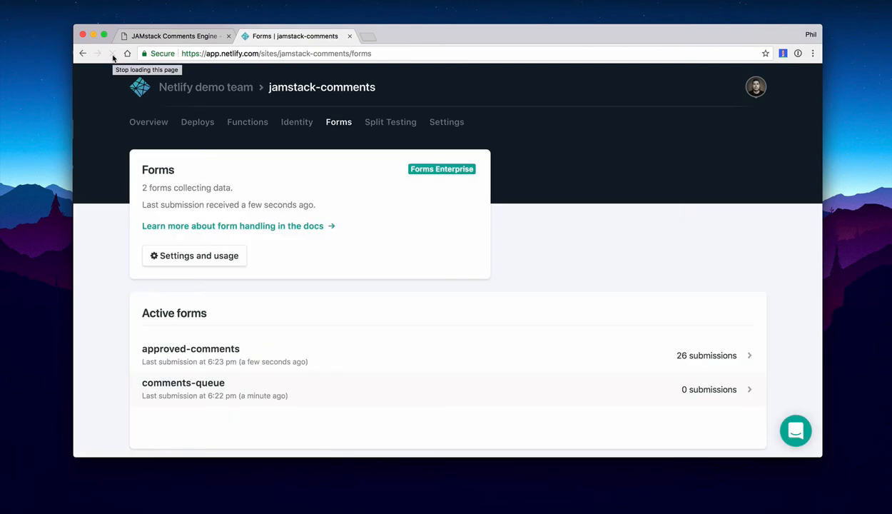
mouse_move(326, 385)
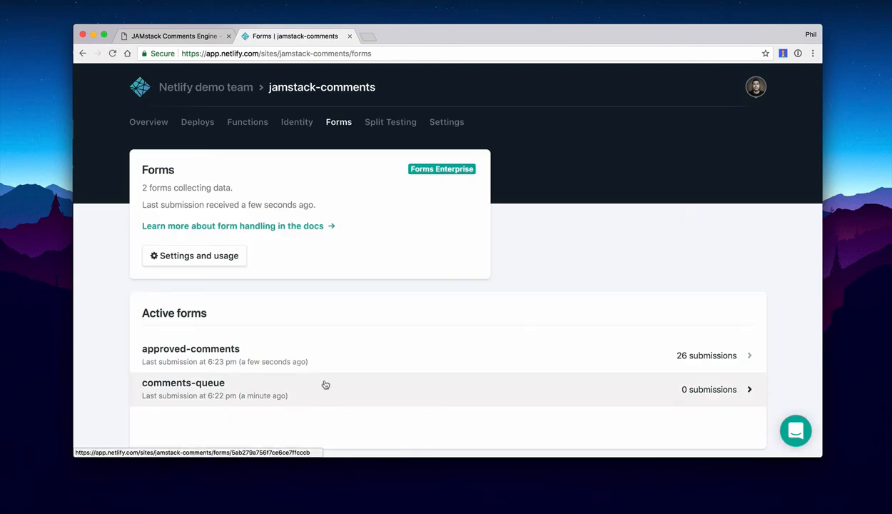
mouse_move(431, 355)
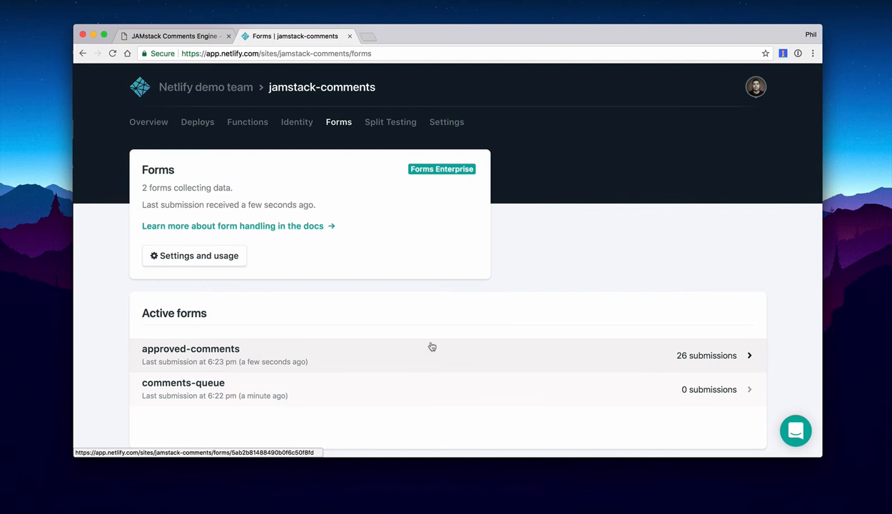
mouse_move(300, 358)
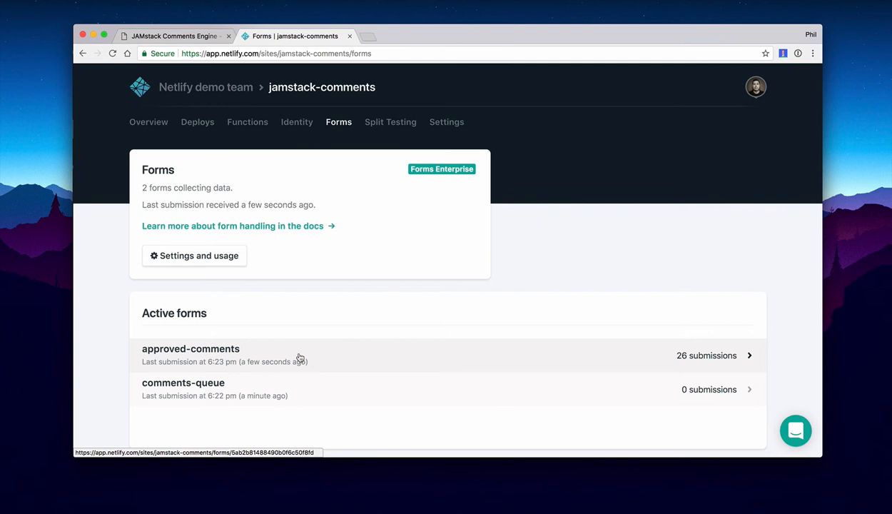
mouse_move(302, 344)
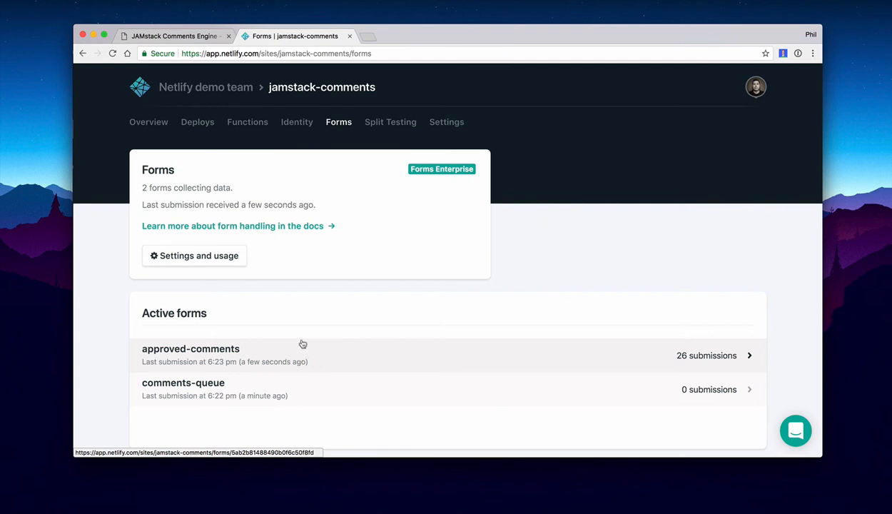
mouse_move(193, 44)
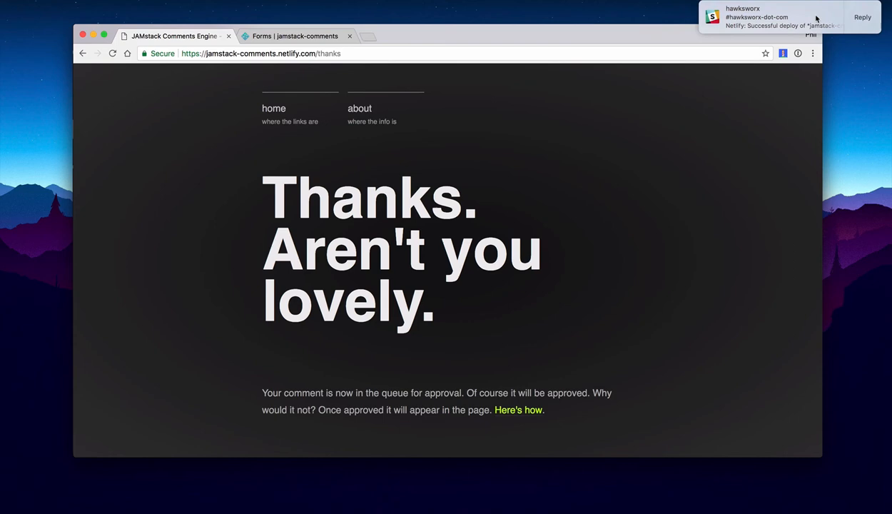
Dismiss the deploy notification and revisit the 'No performance bottlenecks' post to see Phil's newly approved comment
click(785, 17)
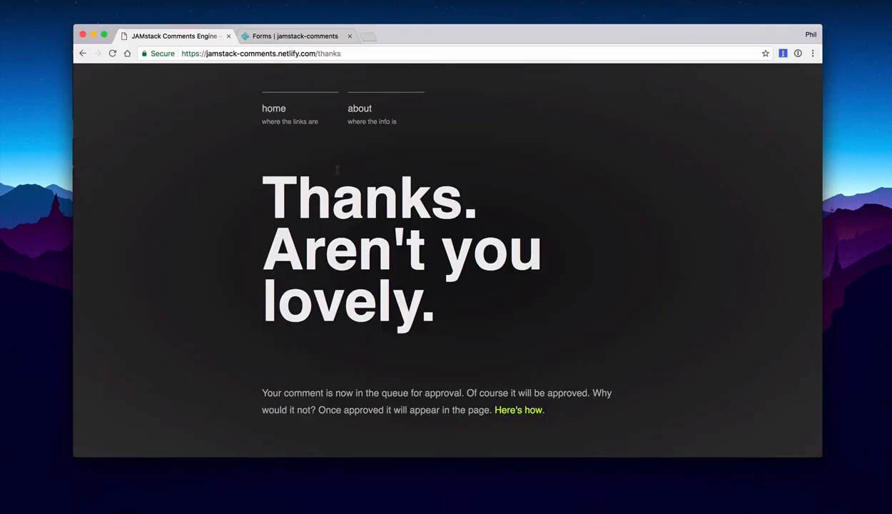
click(273, 108)
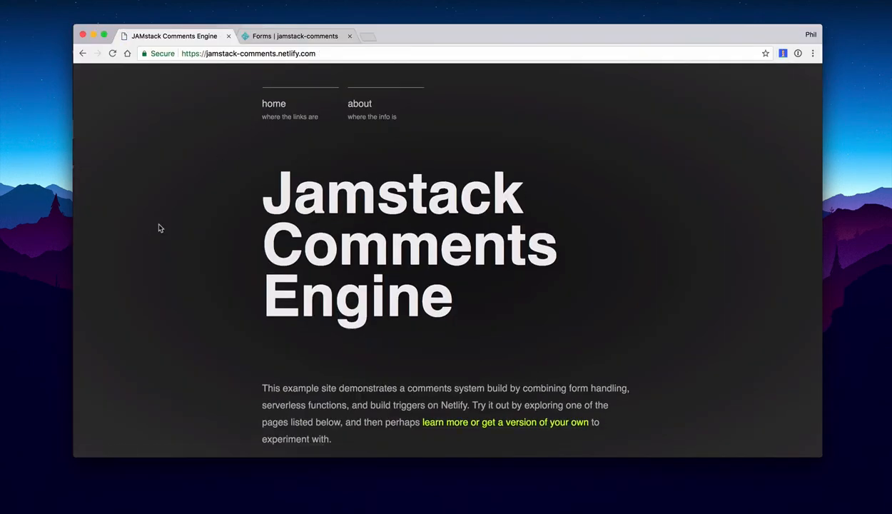
scroll(down, 3)
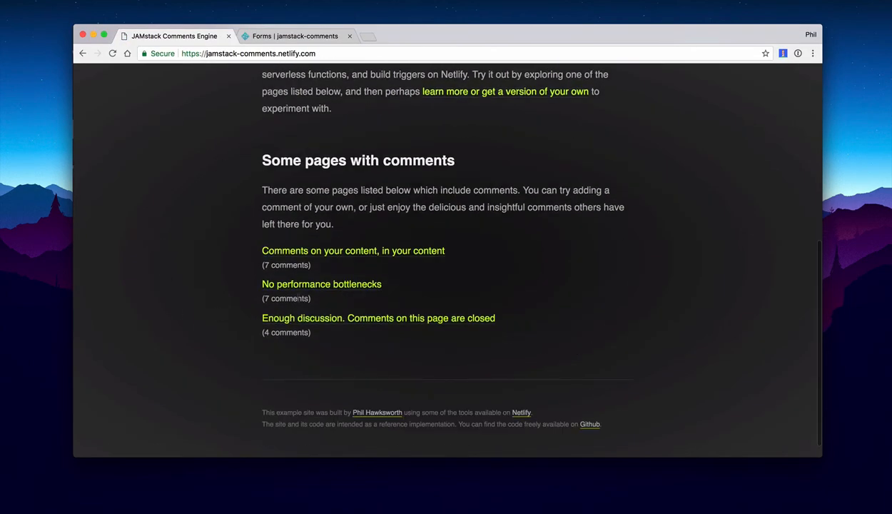
click(321, 284)
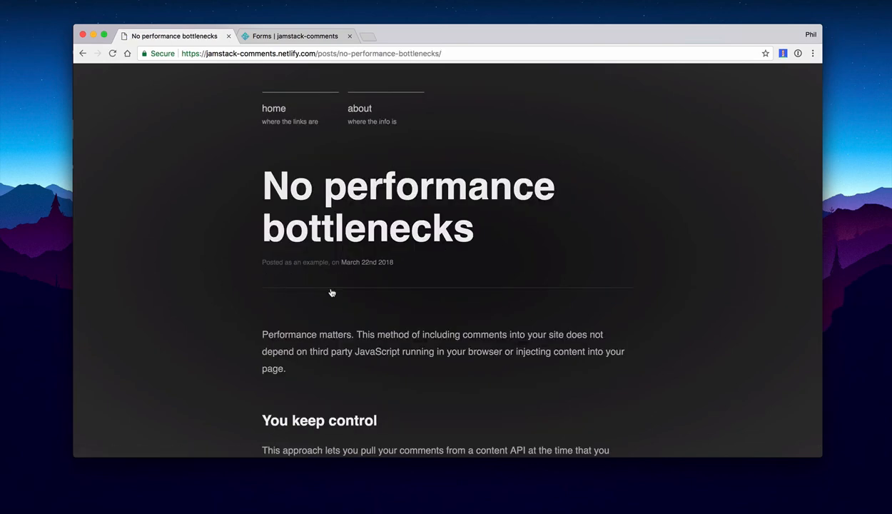
scroll(down, 3)
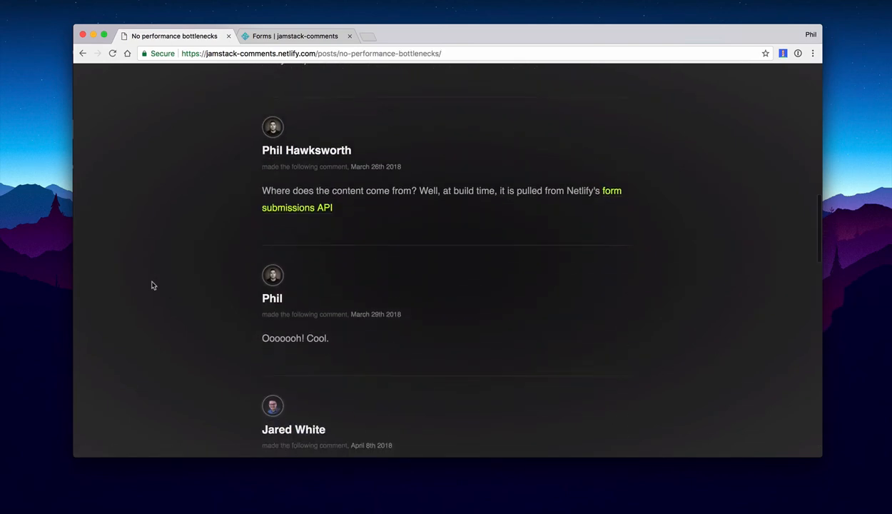
scroll(down, 3)
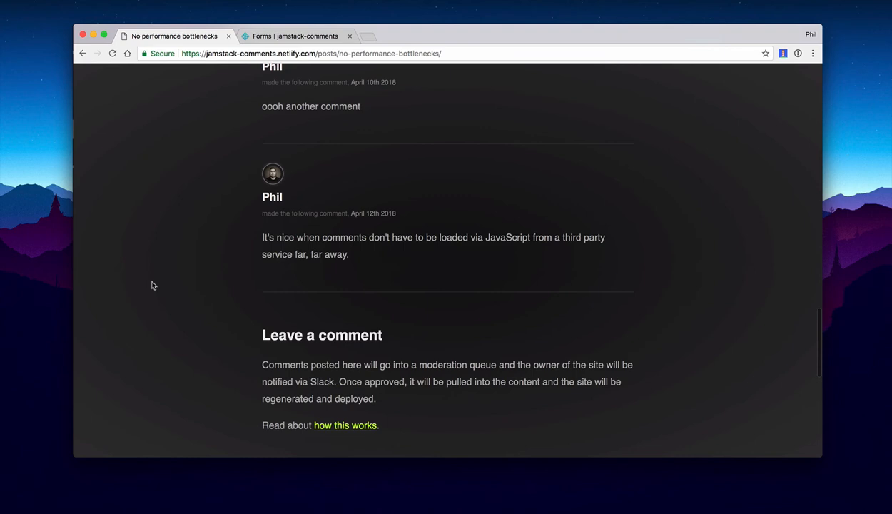
mouse_move(367, 246)
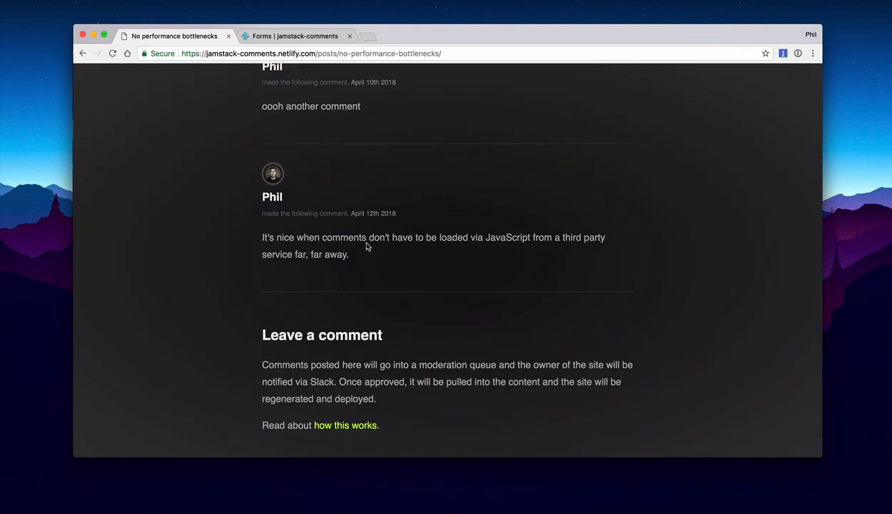
mouse_move(141, 188)
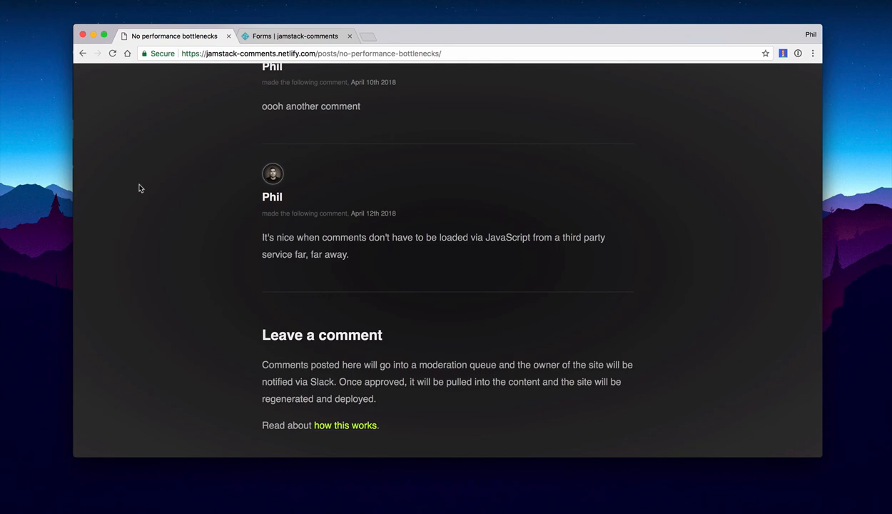
Read through the about page's explanation of the comment flow and deploy-your-own section
scroll(up, 3)
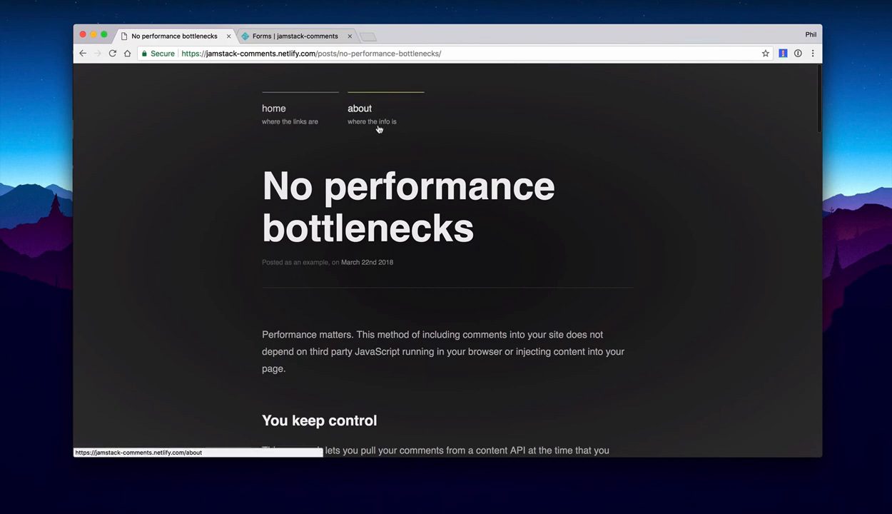
click(360, 108)
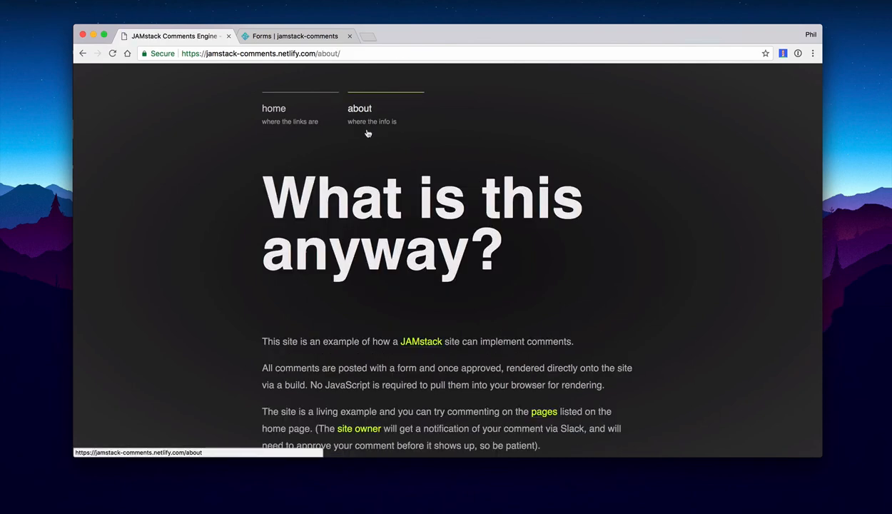
mouse_move(290, 77)
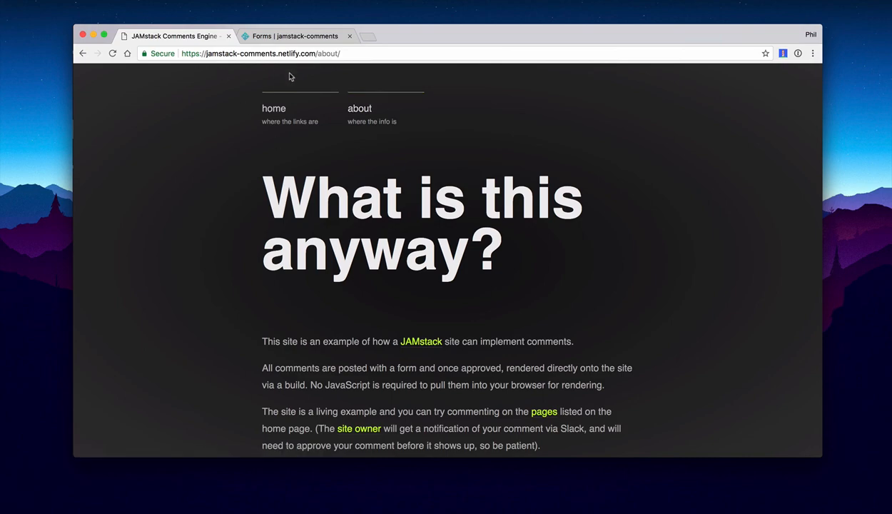
scroll(down, 3)
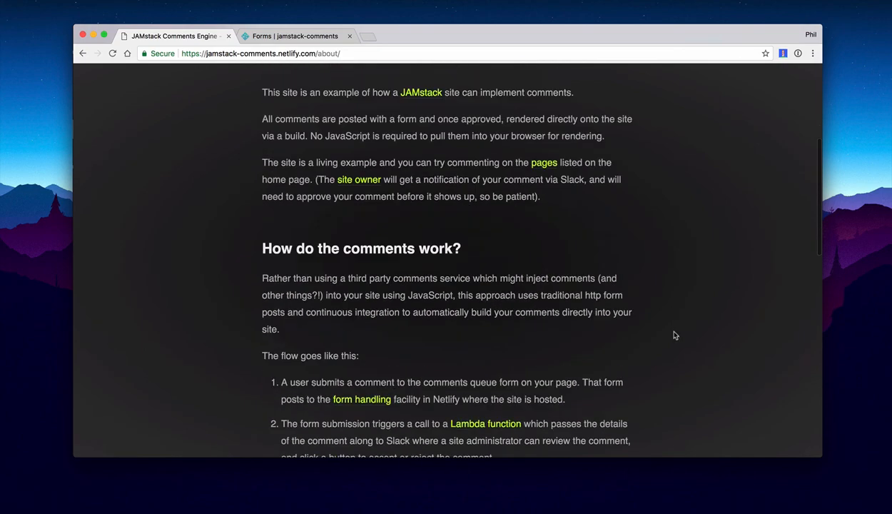
scroll(down, 3)
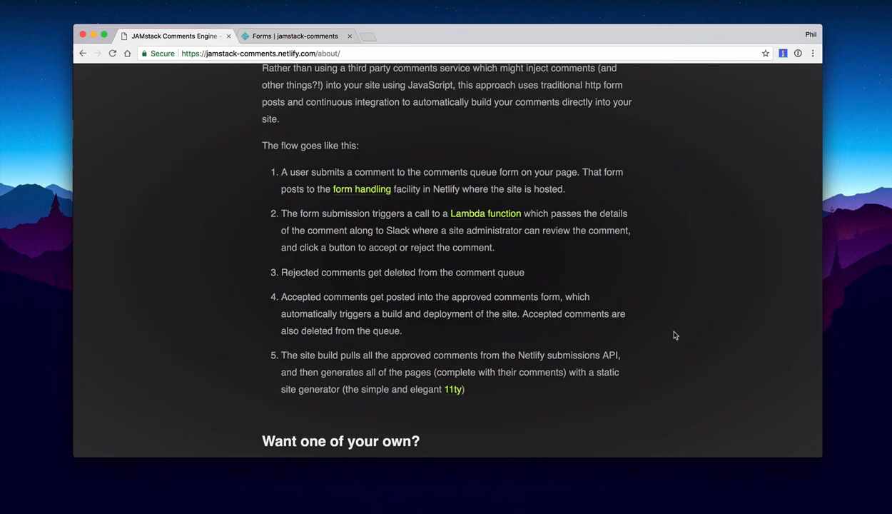
scroll(down, 3)
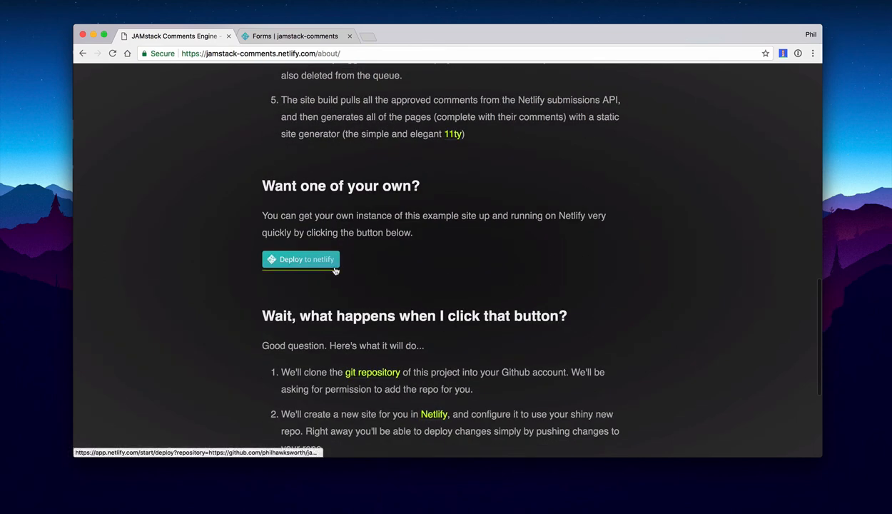
mouse_move(407, 275)
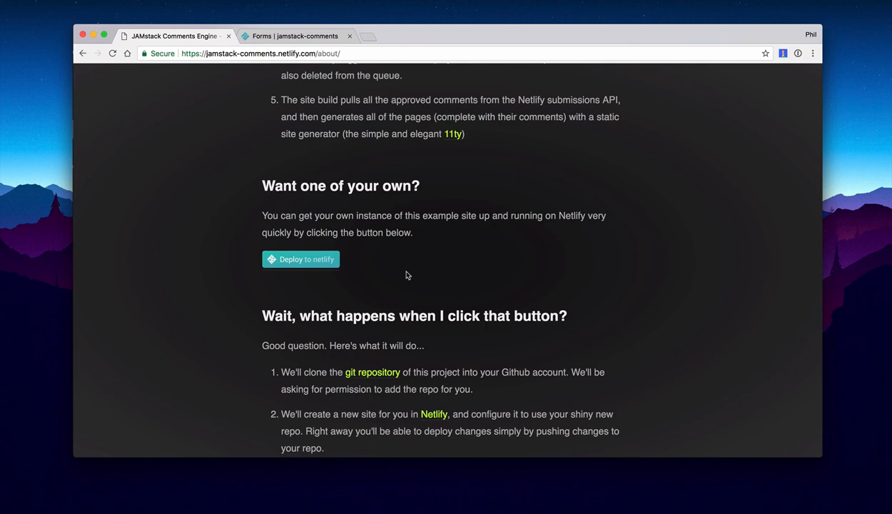
mouse_move(542, 263)
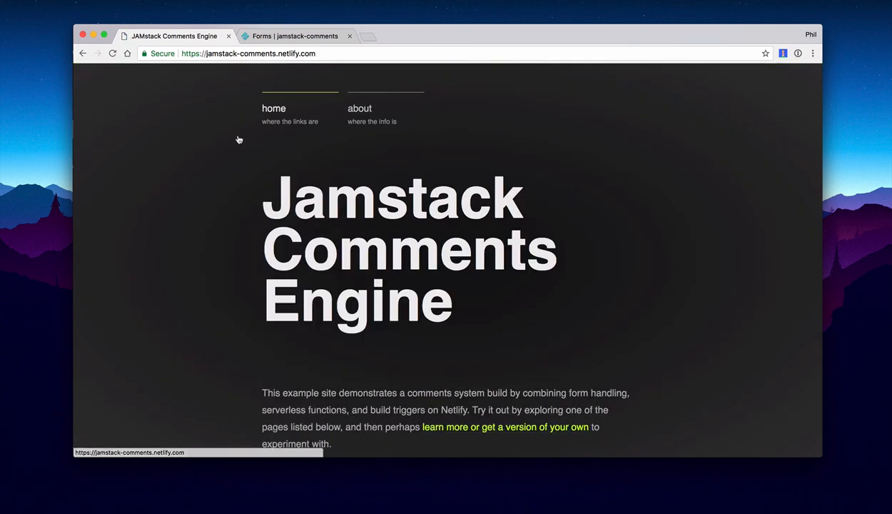
mouse_move(164, 157)
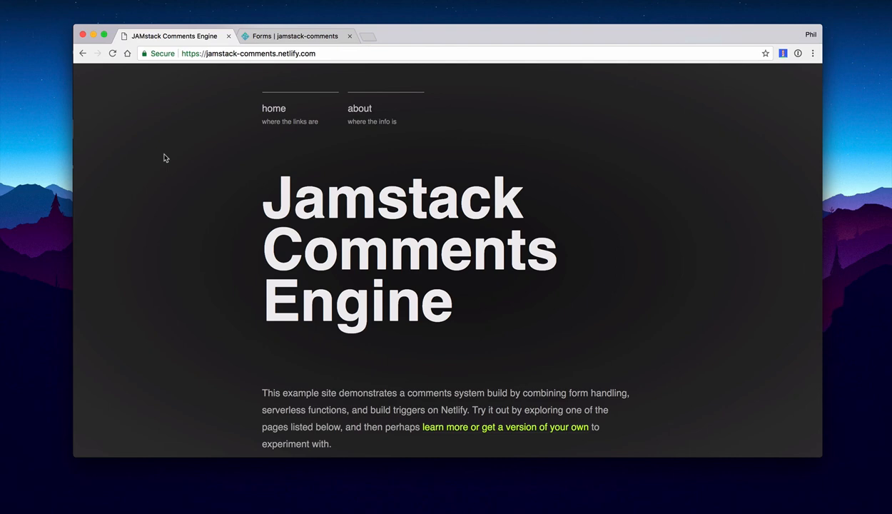